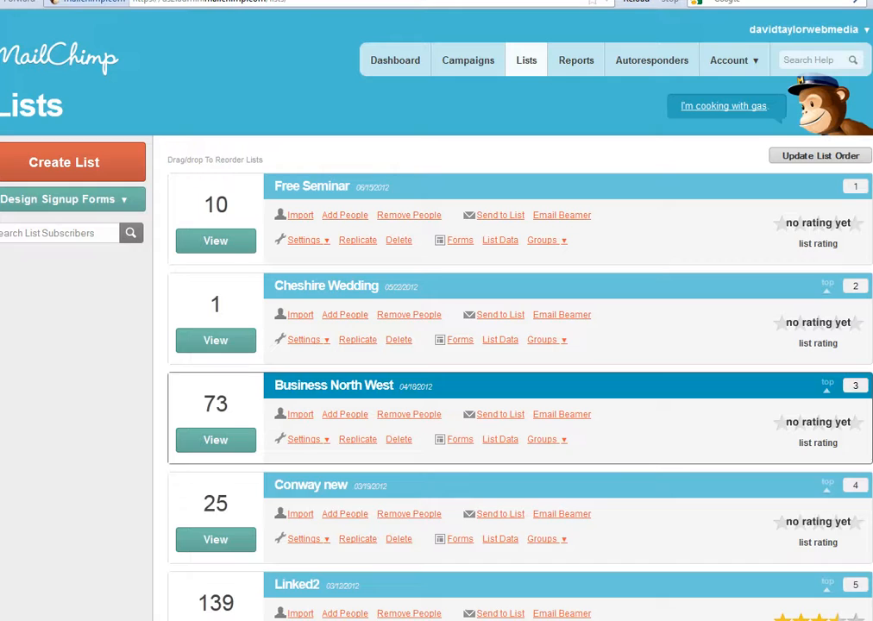
Step: Scroll through the lists and open Forms under the Free Seminar list
scroll(down, 3)
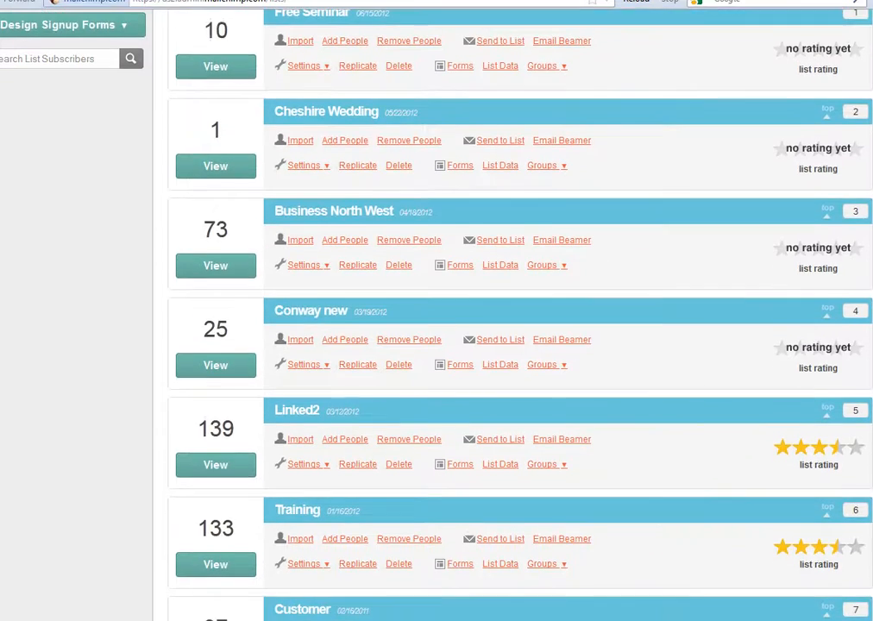
scroll(down, 3)
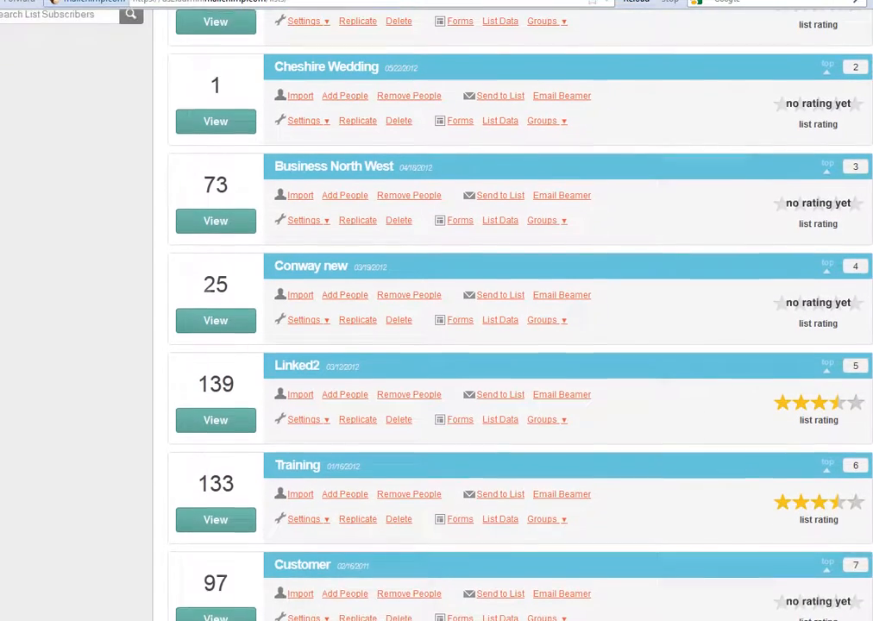
scroll(up, 3)
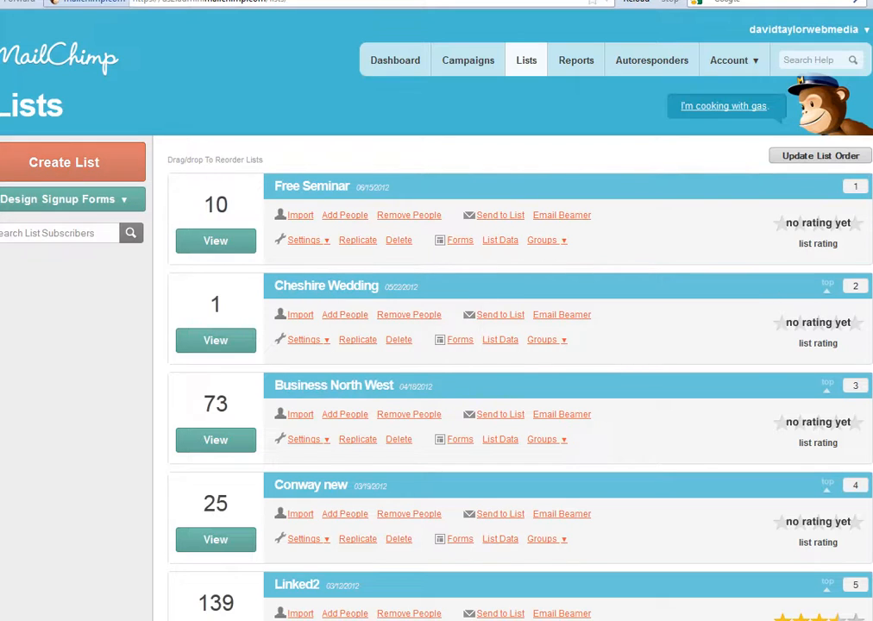
click(65, 198)
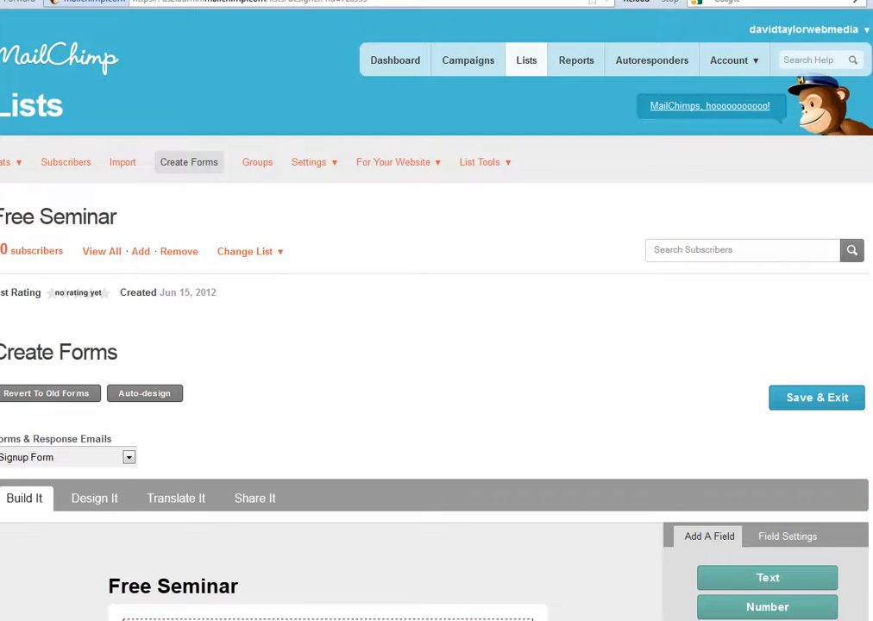
Step: Review the Free Seminar form fields on Build It, then switch to Share It
scroll(down, 3)
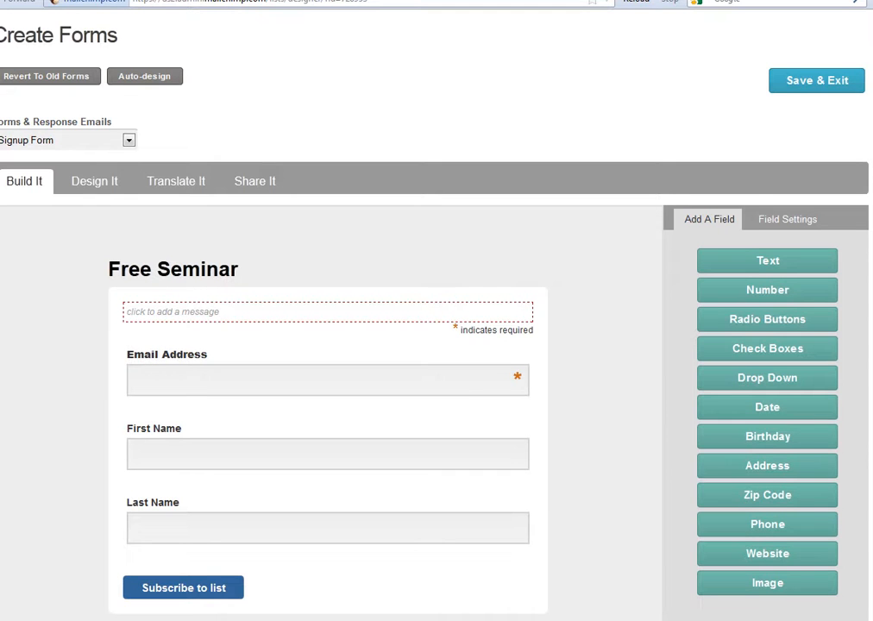
scroll(down, 3)
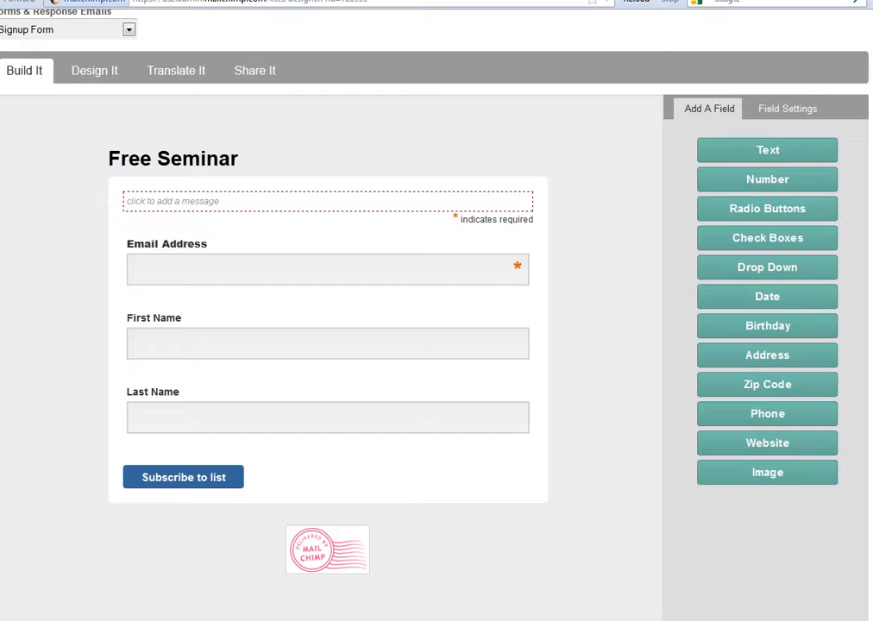
click(328, 417)
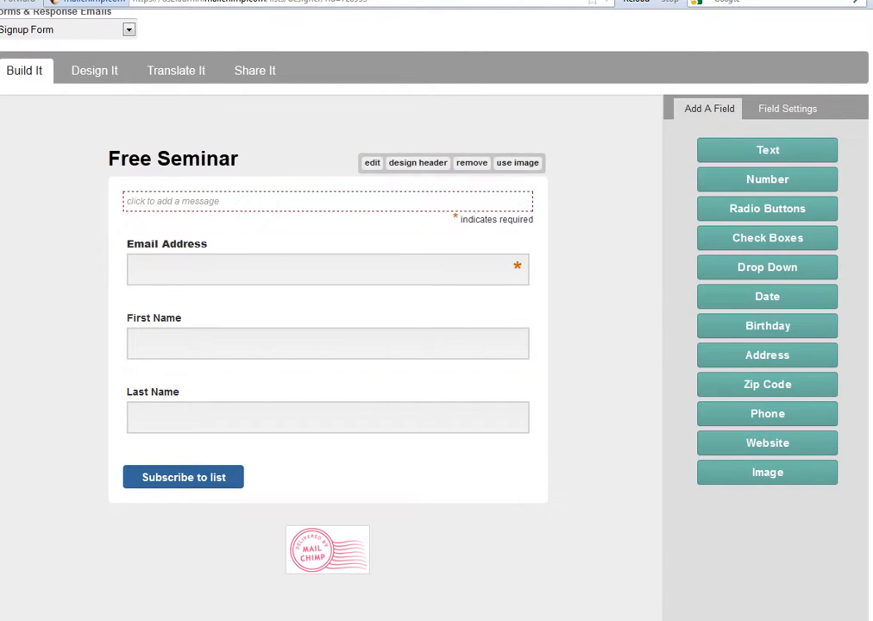
click(328, 268)
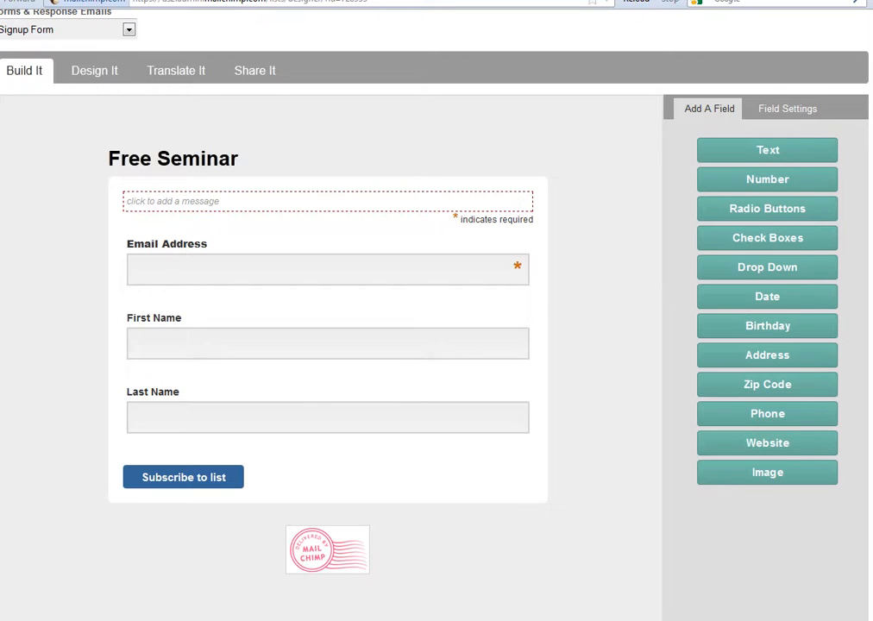
click(327, 269)
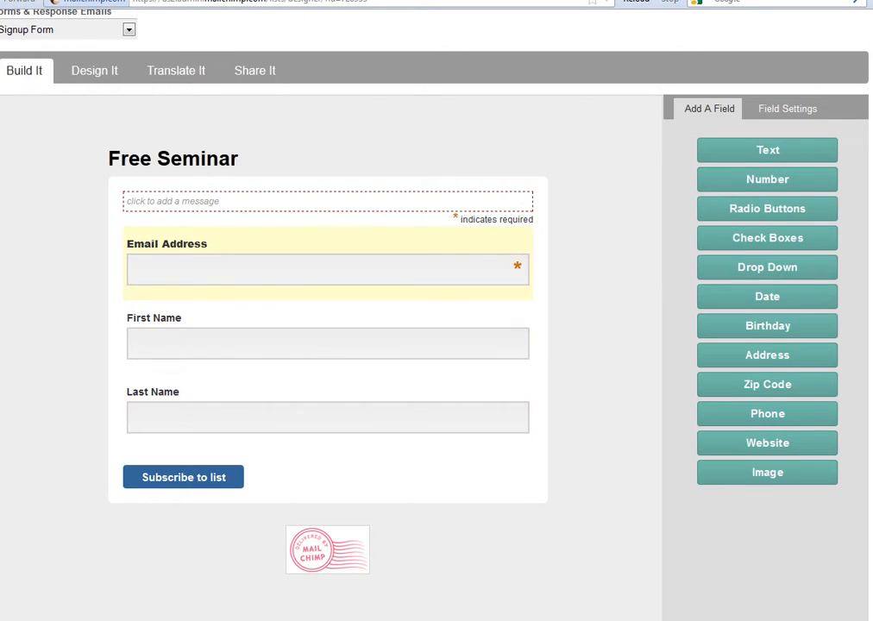
mouse_move(328, 270)
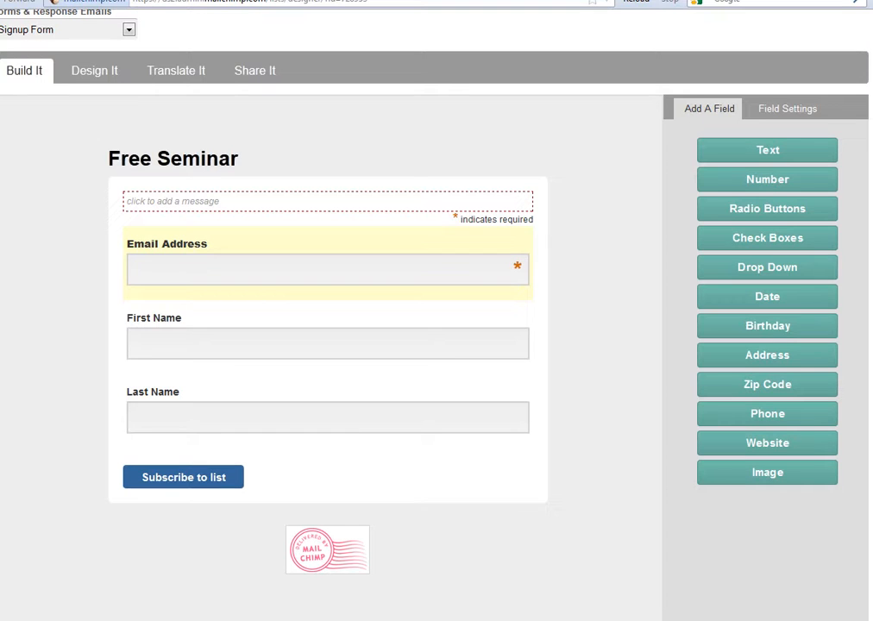
click(327, 416)
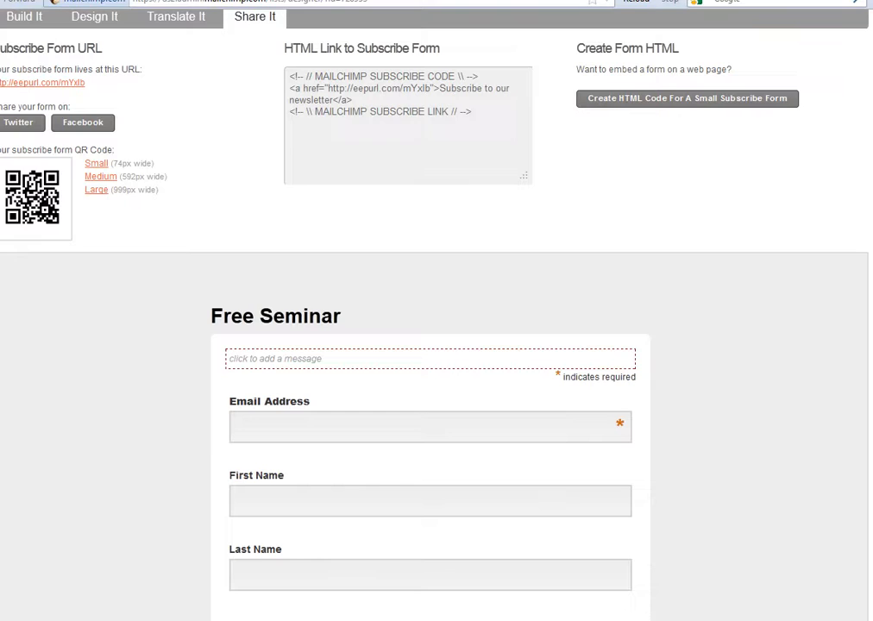
scroll(up, 3)
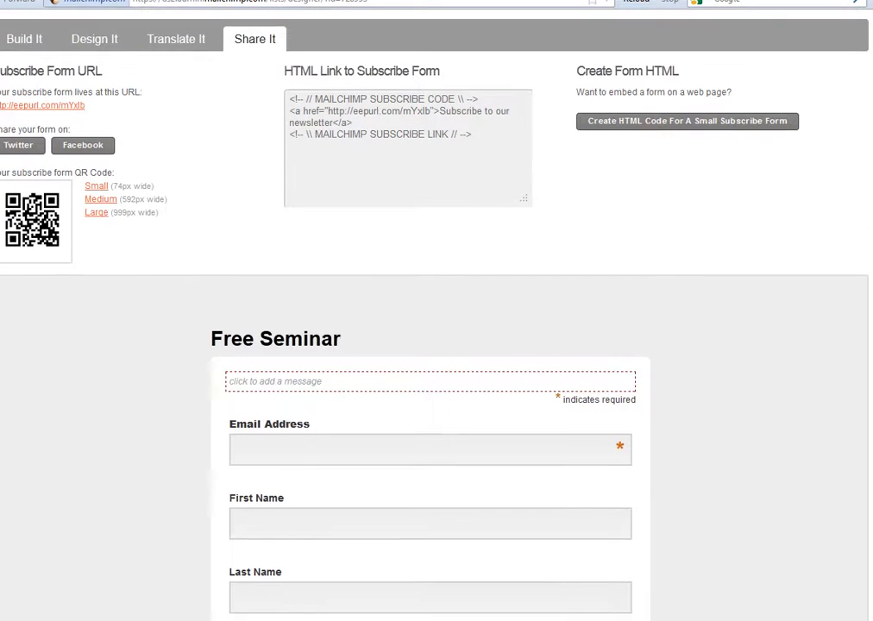
scroll(up, 3)
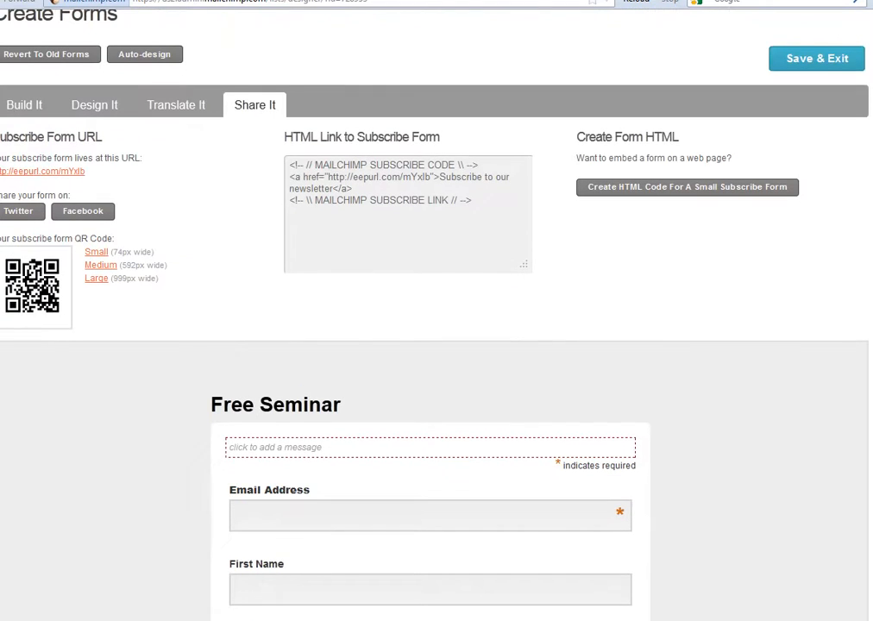
scroll(down, 3)
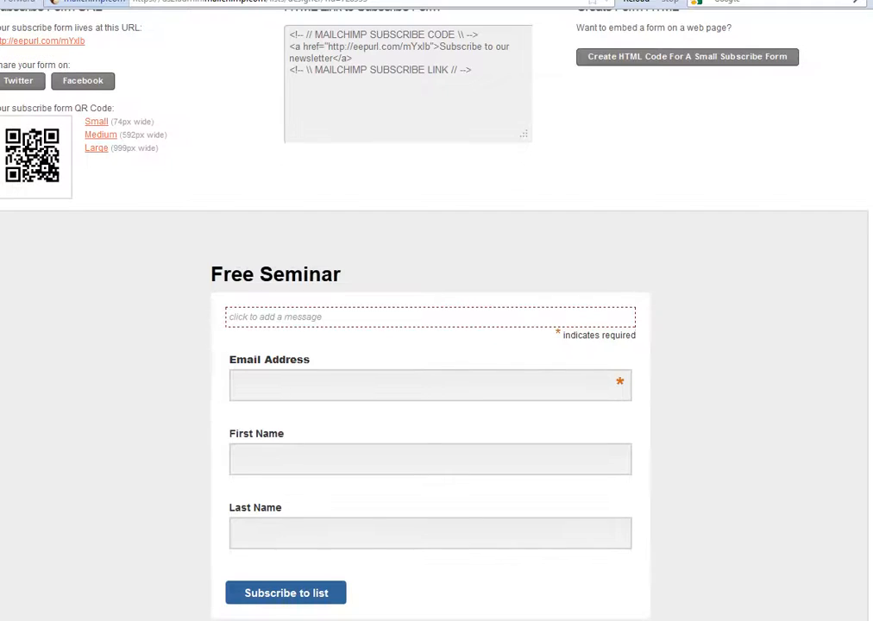
scroll(up, 3)
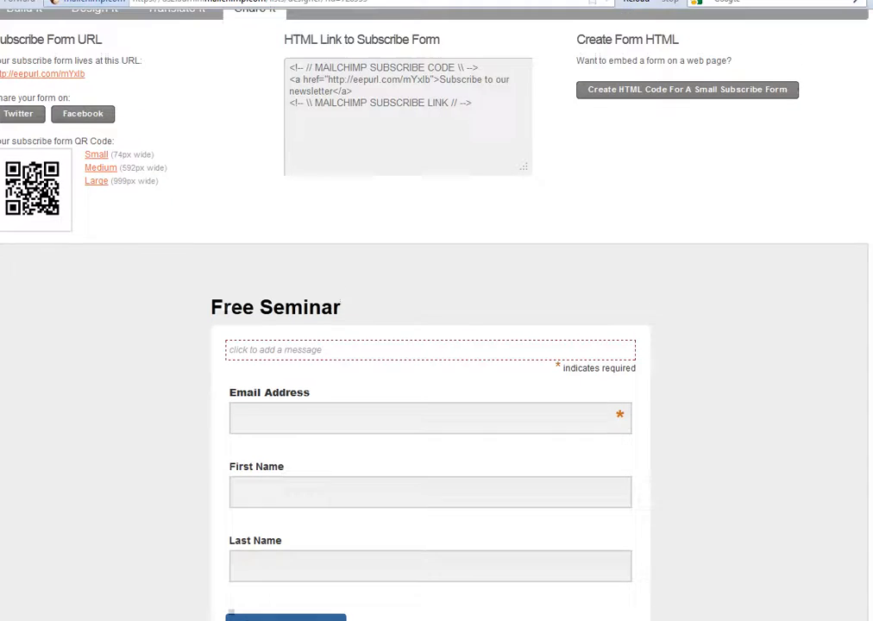
scroll(up, 3)
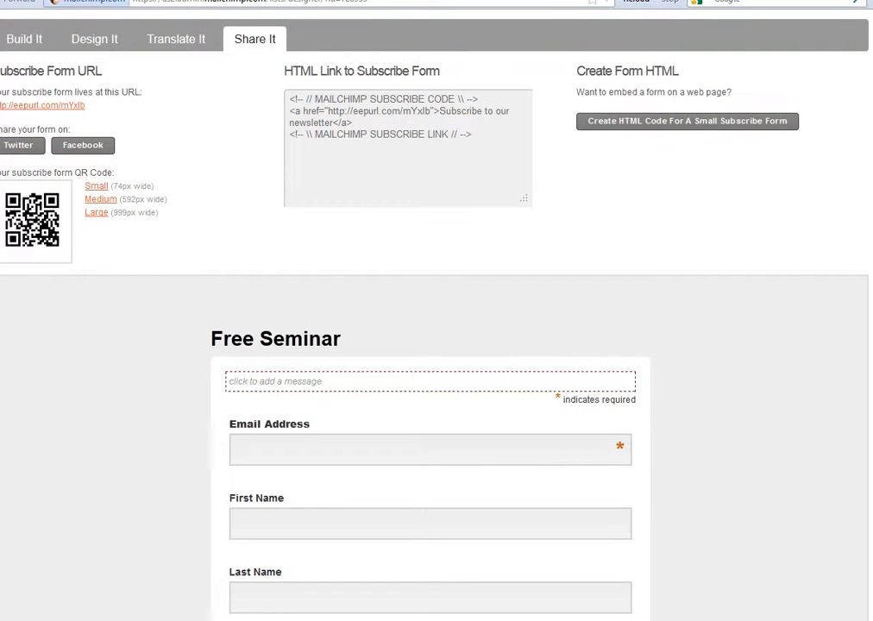
scroll(up, 3)
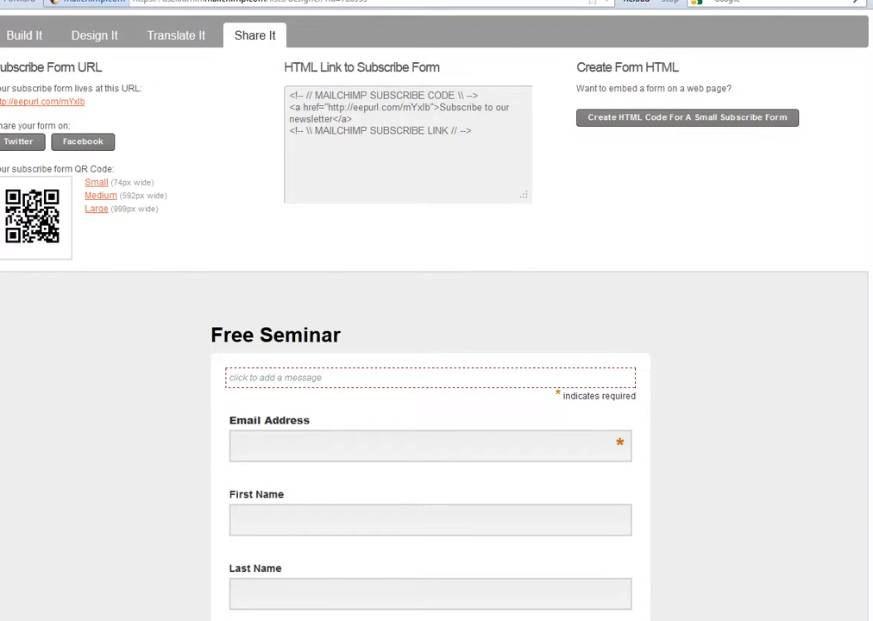
scroll(down, 3)
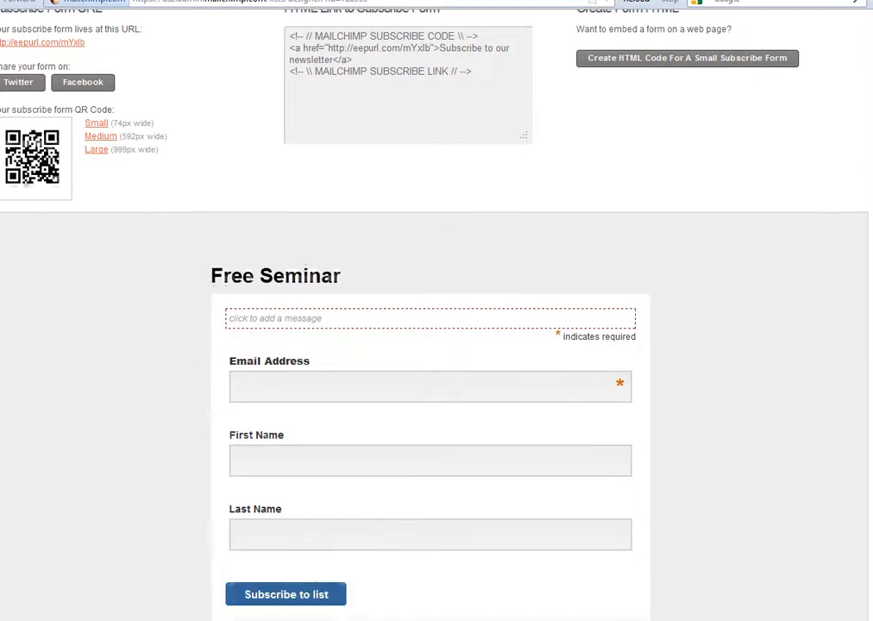
scroll(up, 3)
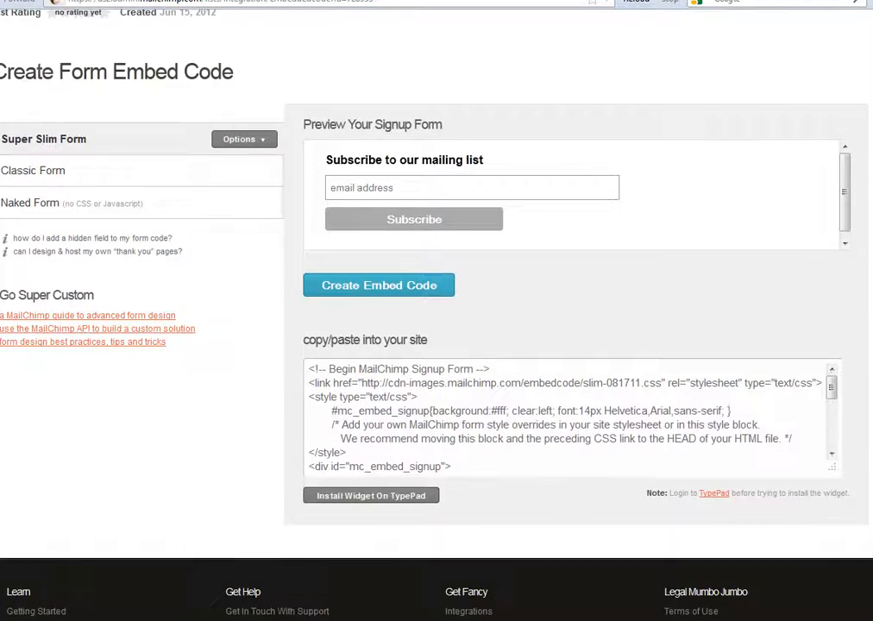
Step: Select the small subscribe form's HTML embed code for copying
scroll(down, 3)
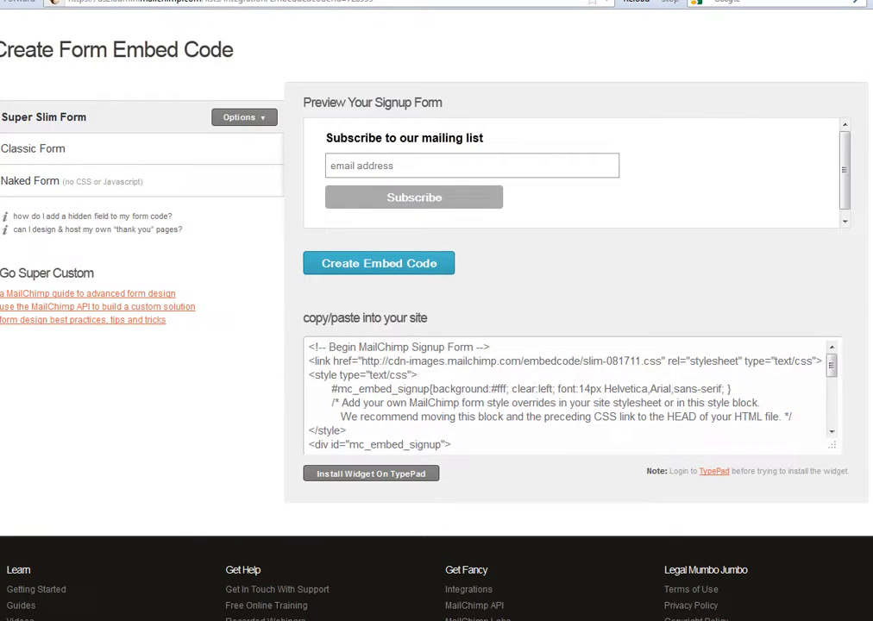
double_click(359, 102)
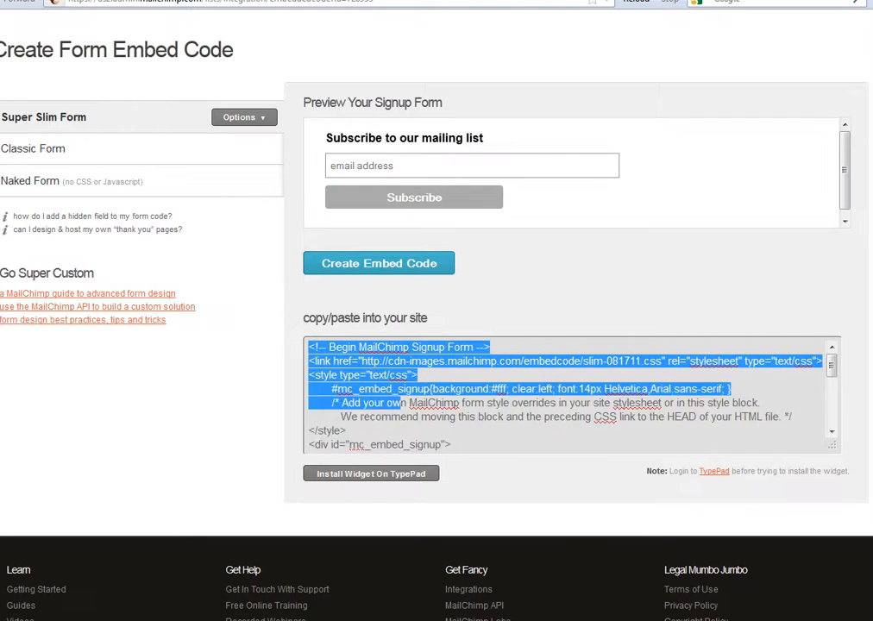
scroll(down, 3)
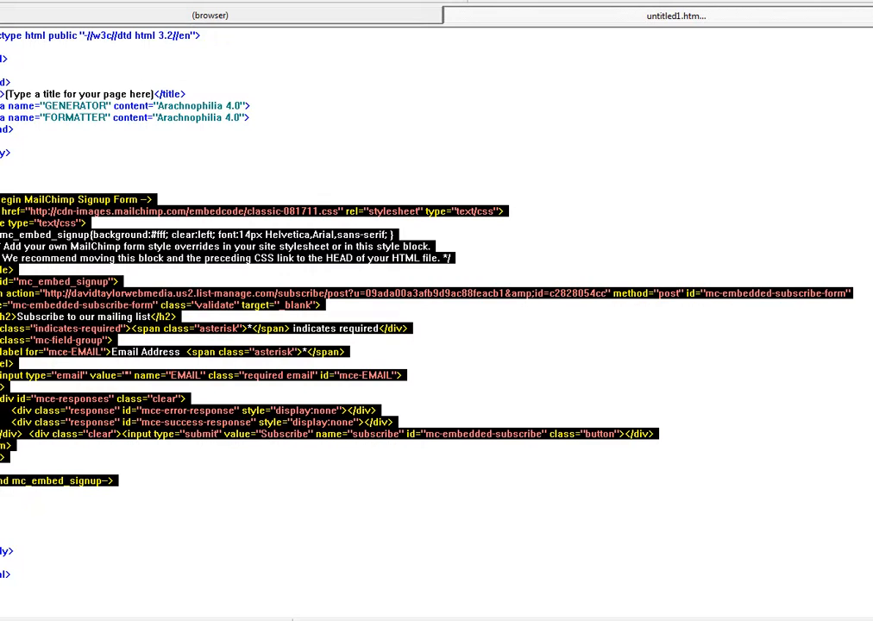
Step: Preview untitled1.htm with the pasted MailChimp signup form in its body
click(209, 15)
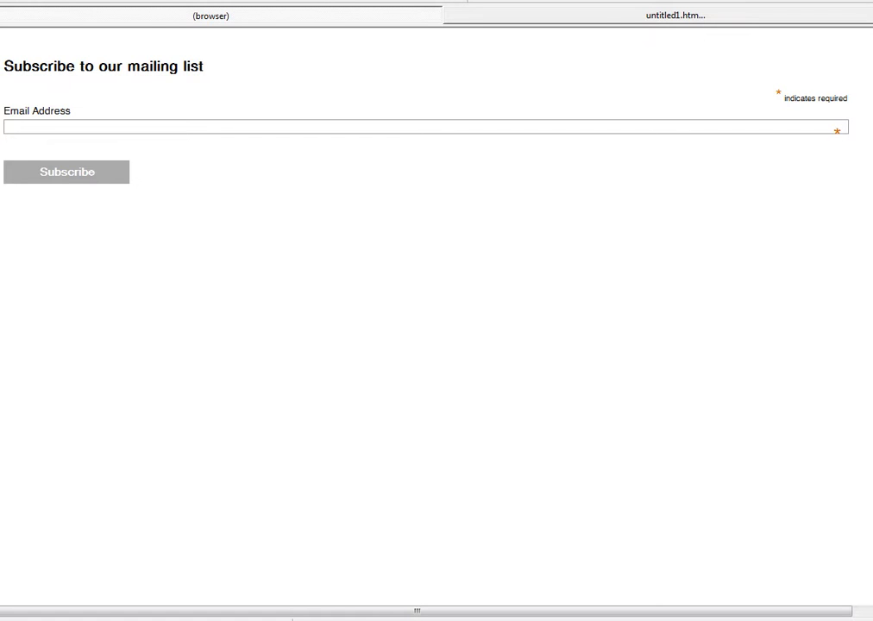
Step: Select the Super Slim form's complete embed code in MailChimp
double_click(103, 65)
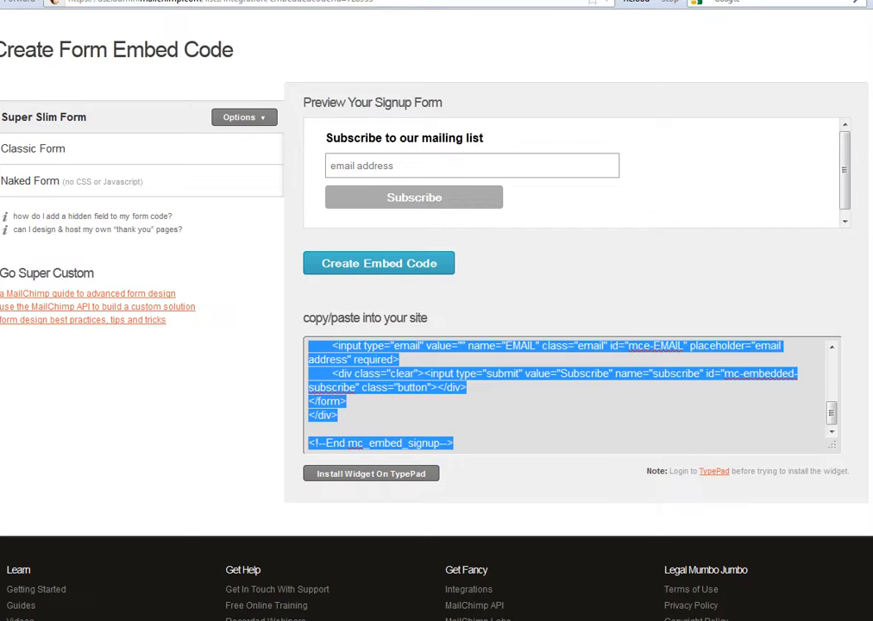
scroll(up, 3)
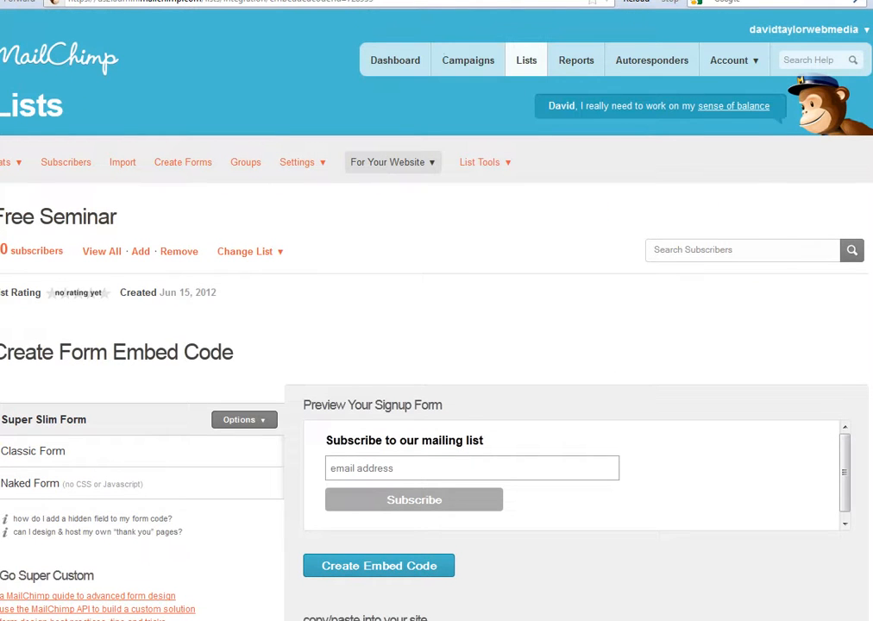